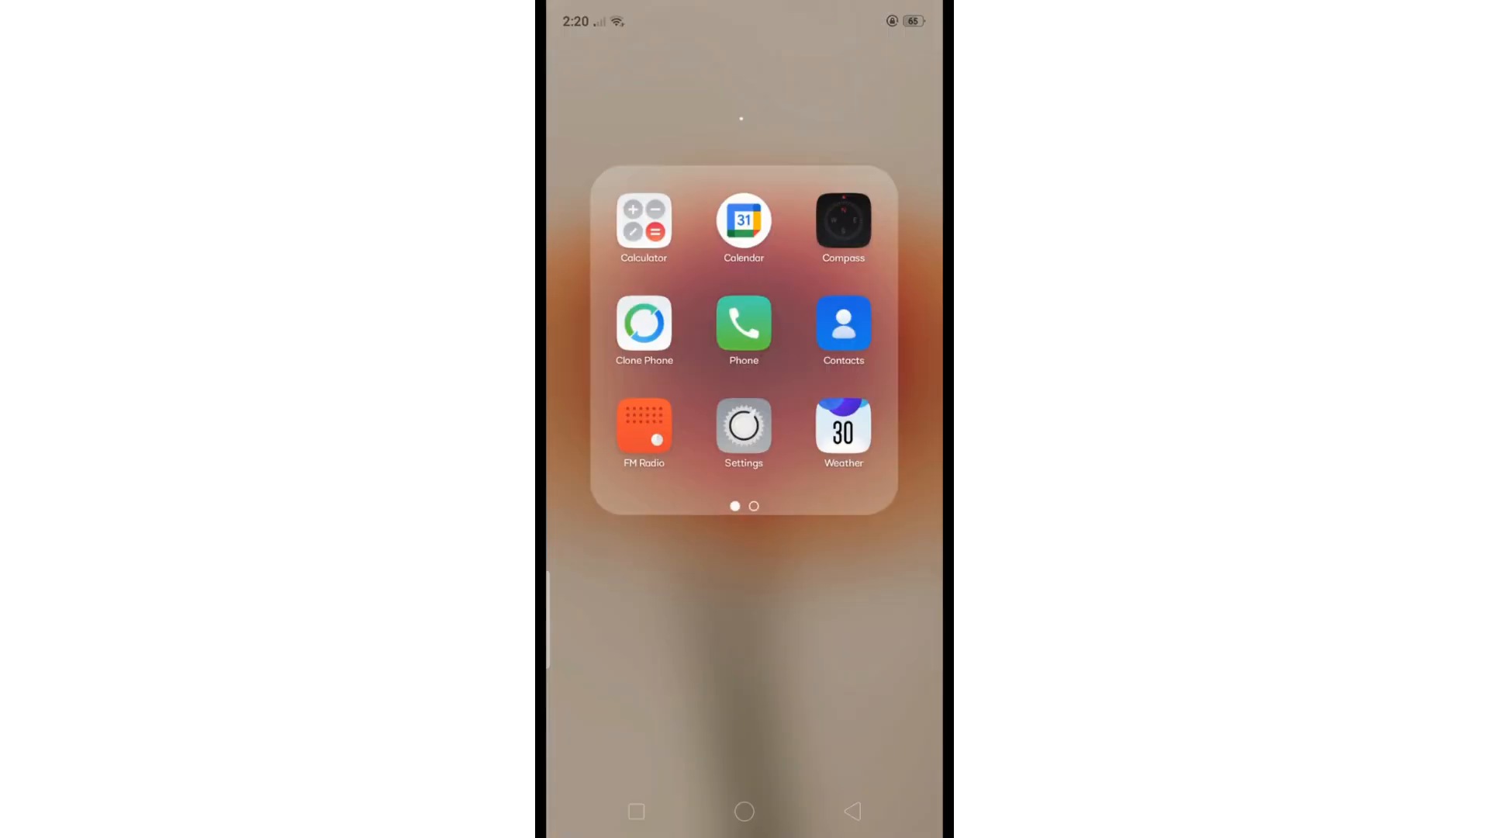
Launch Settings from the home-screen app folder
left_click(743, 430)
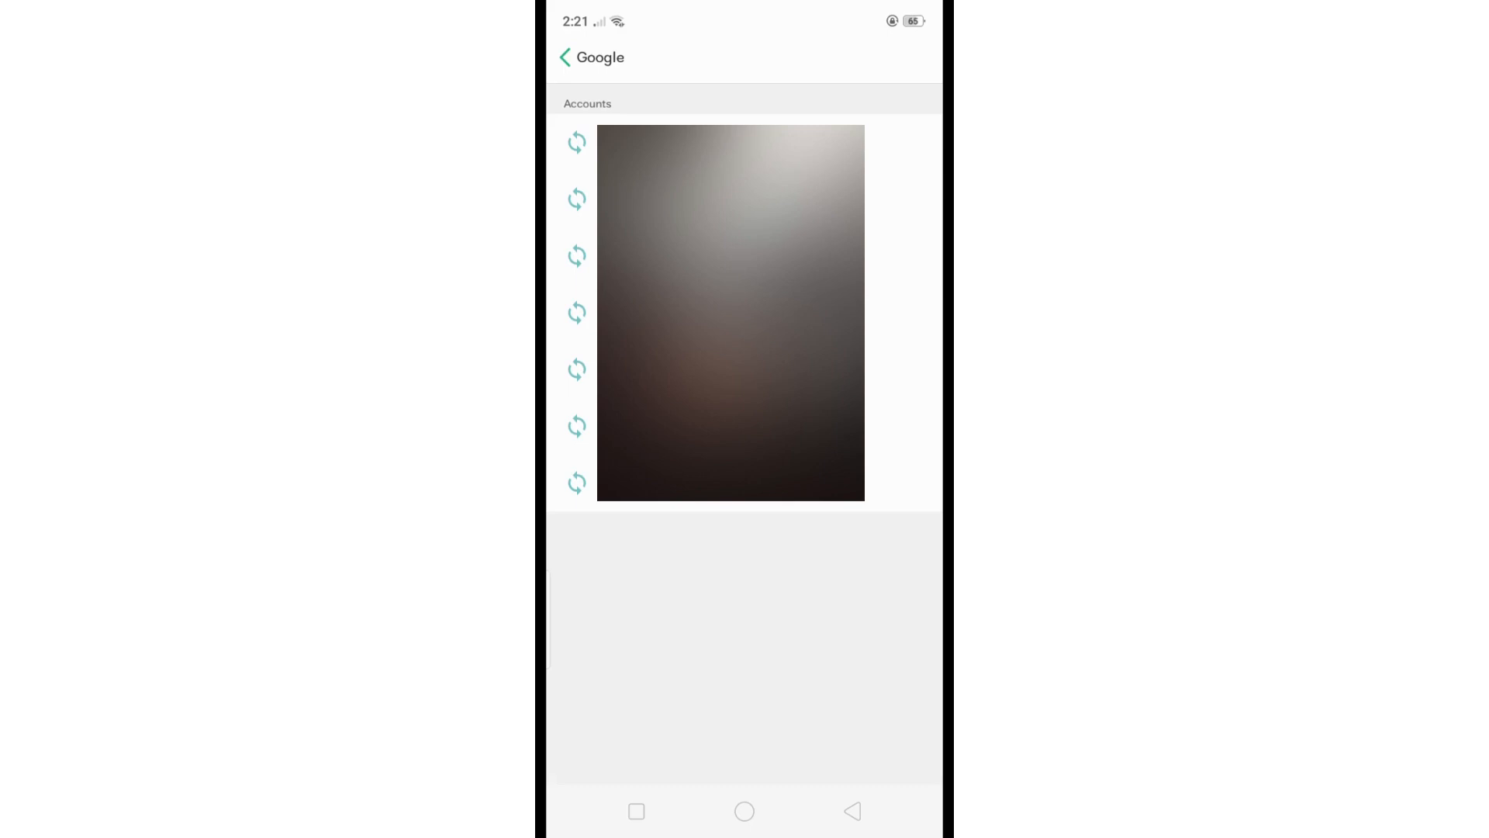
Select one Google account under Accounts and sync to view its sync settings
left_click(731, 314)
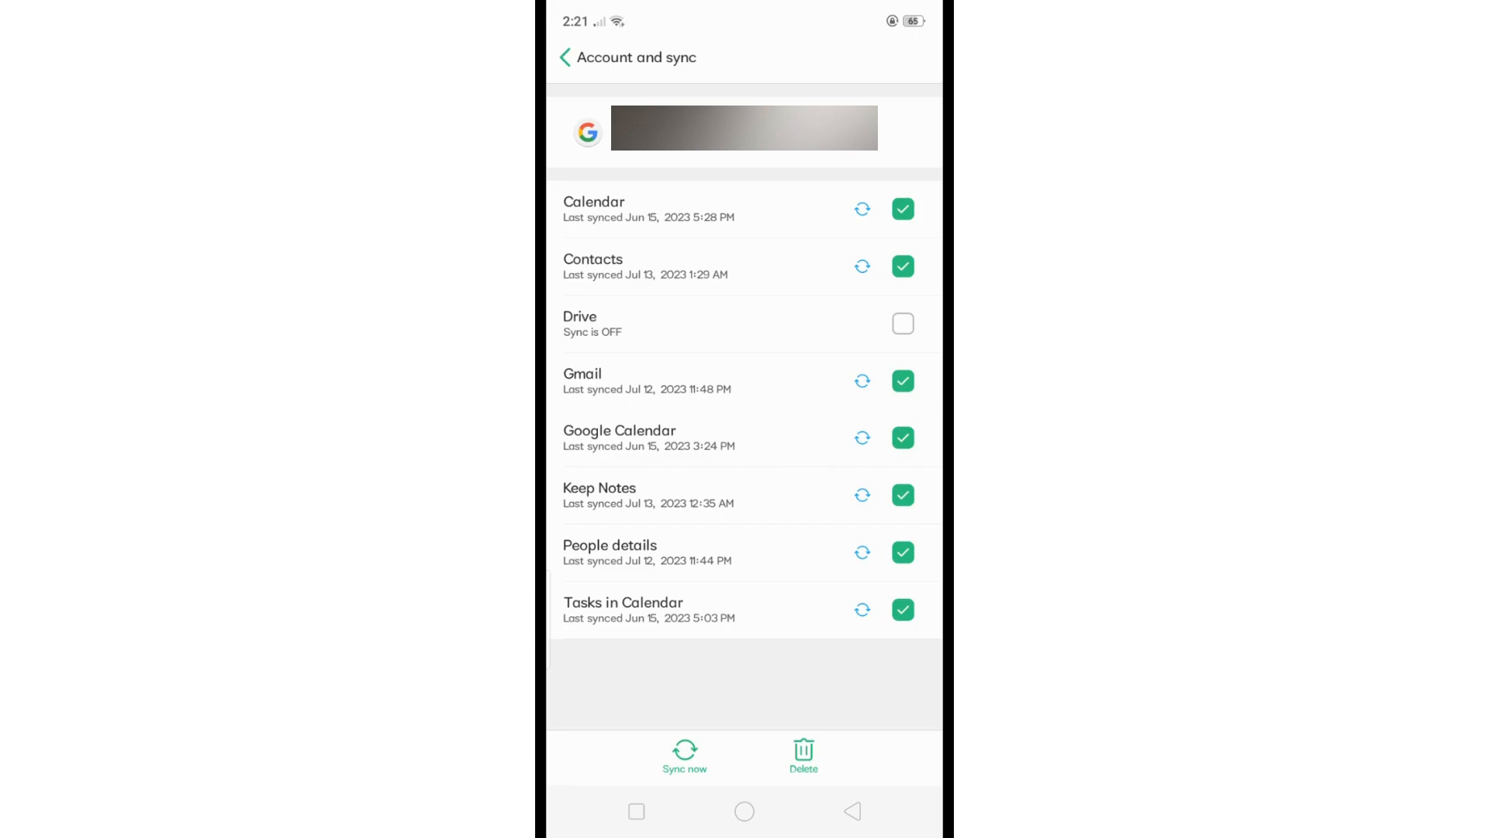
Request deletion of this Google account, bringing up the data-removal confirmation prompt
left_click(802, 757)
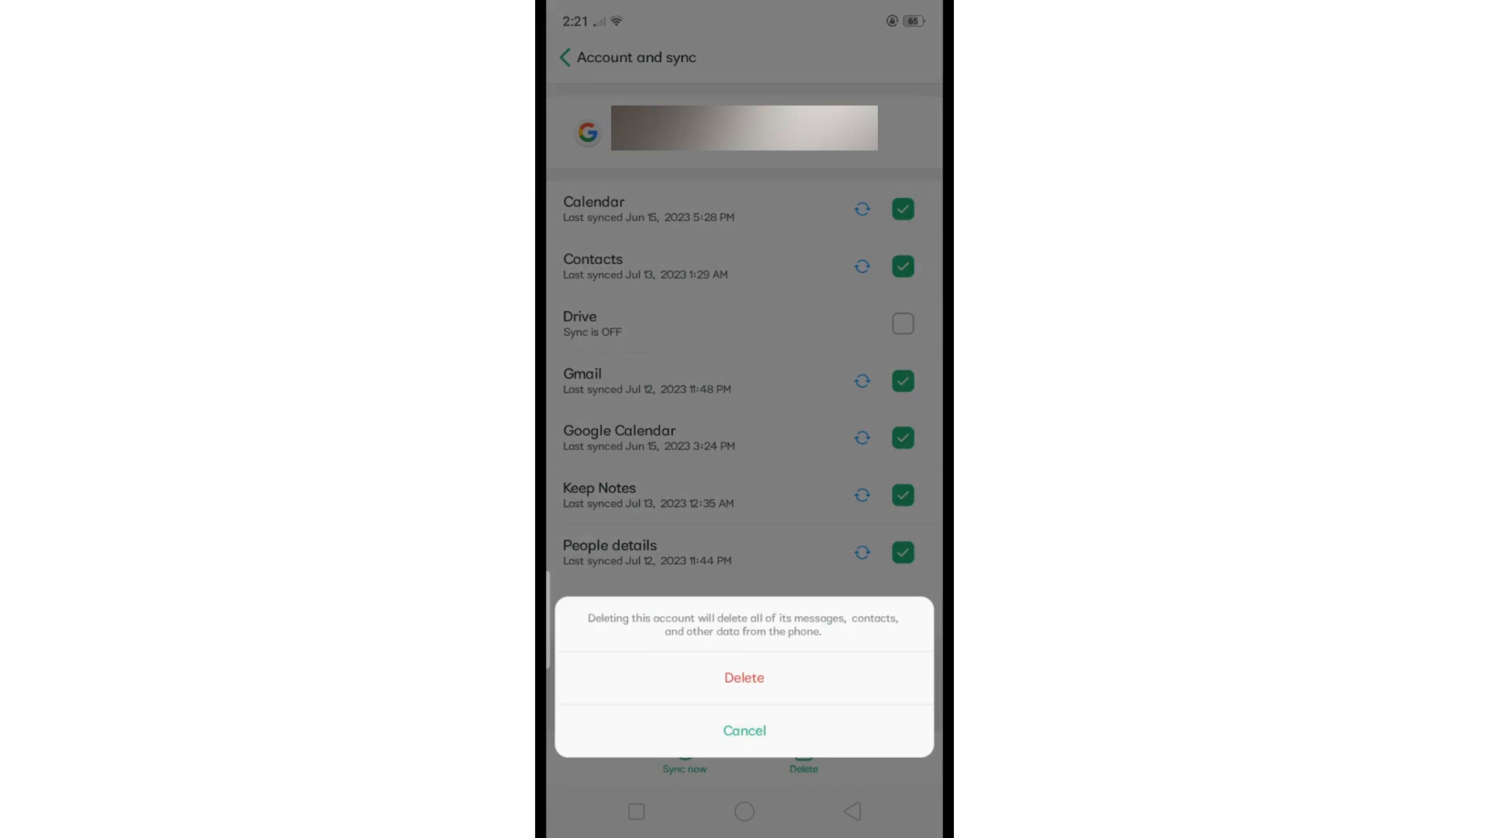